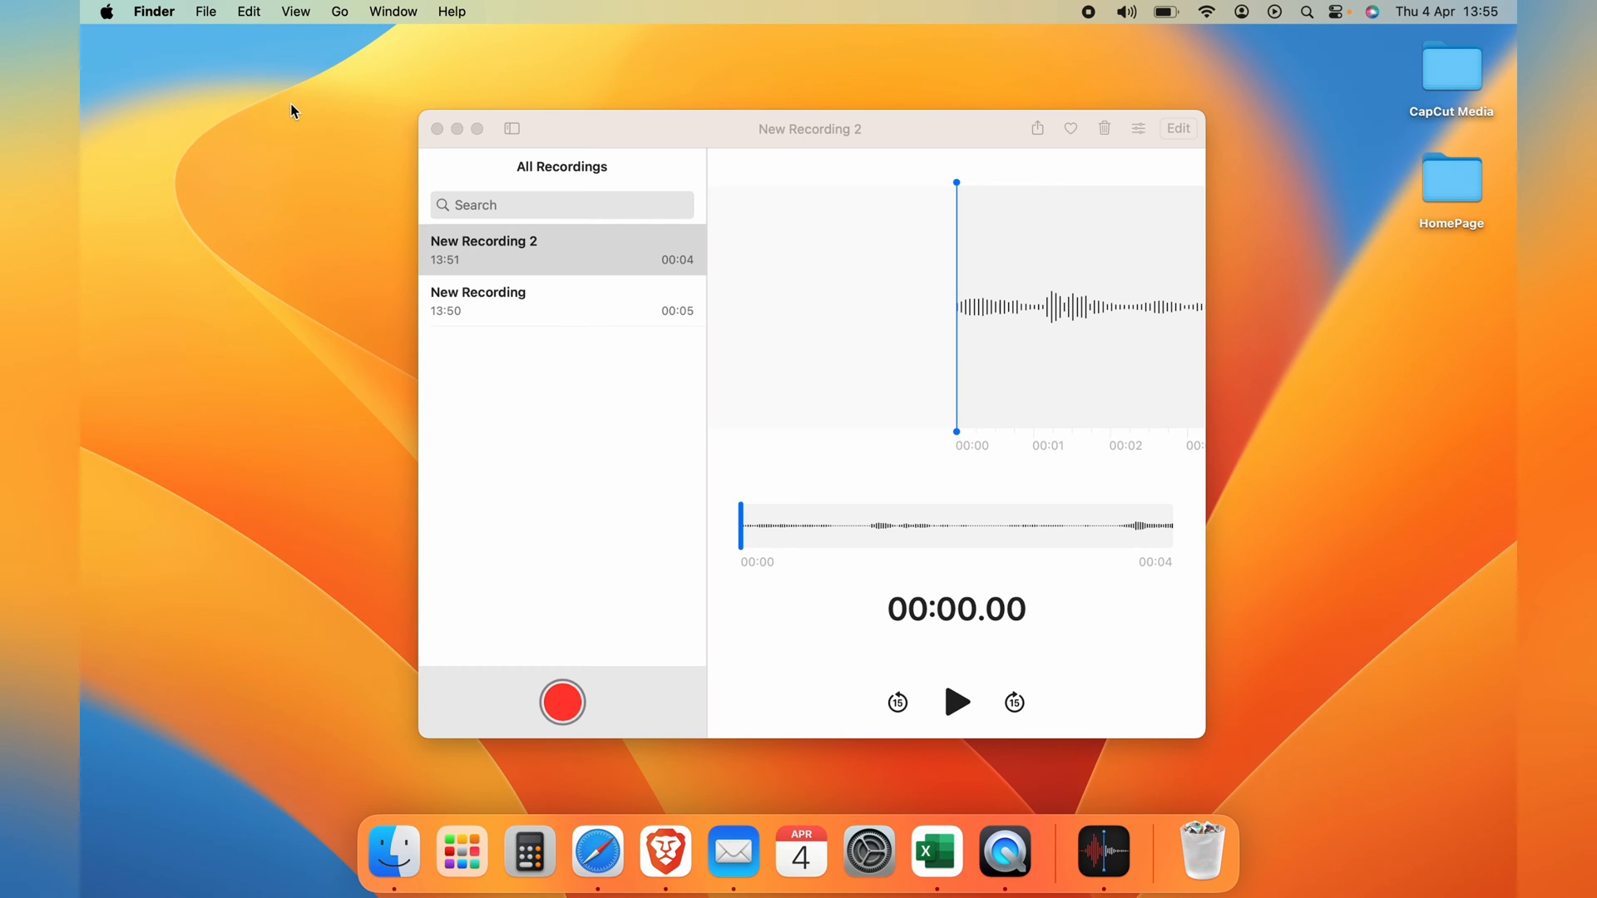
Bring up Finder's Go to Folder prompt from the Go menu.
left_click(339, 11)
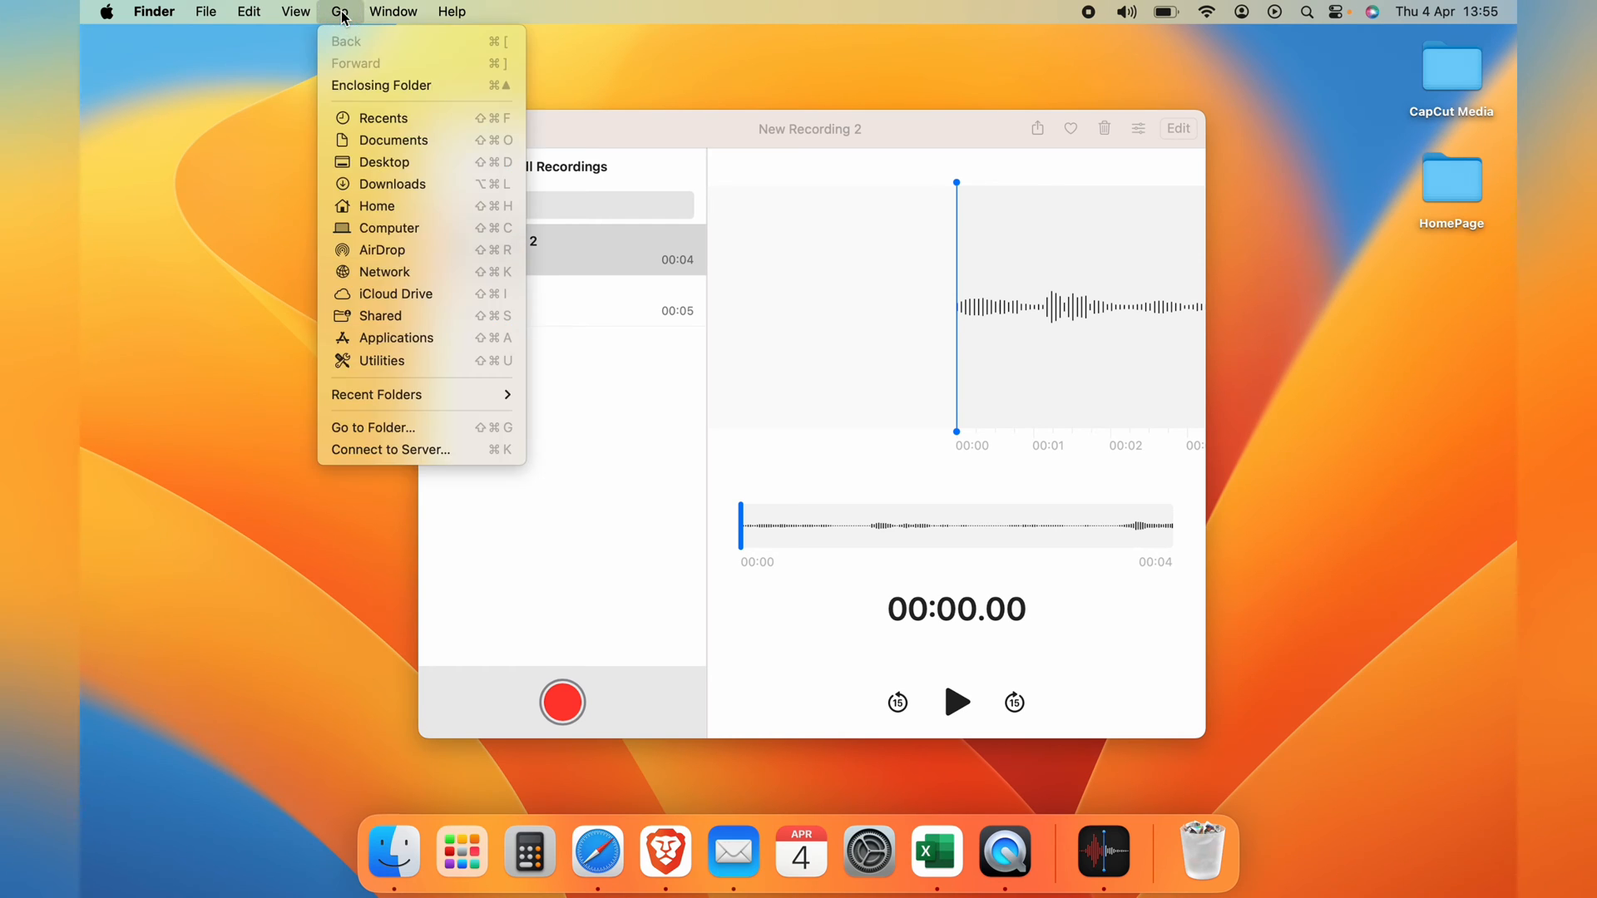
mouse_move(374, 427)
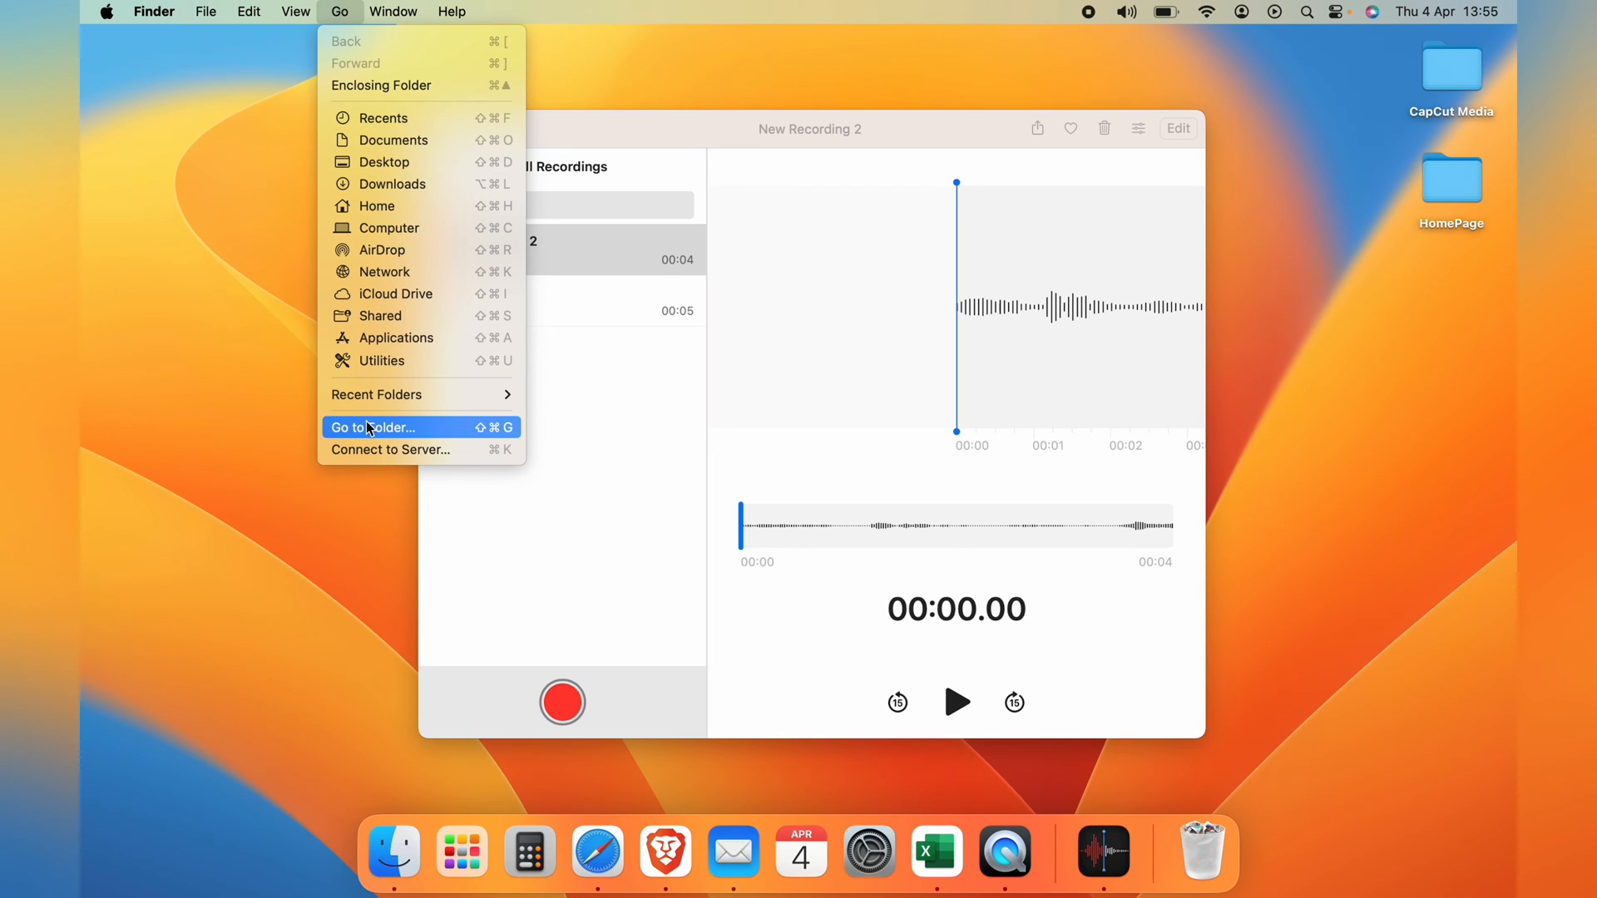
left_click(375, 428)
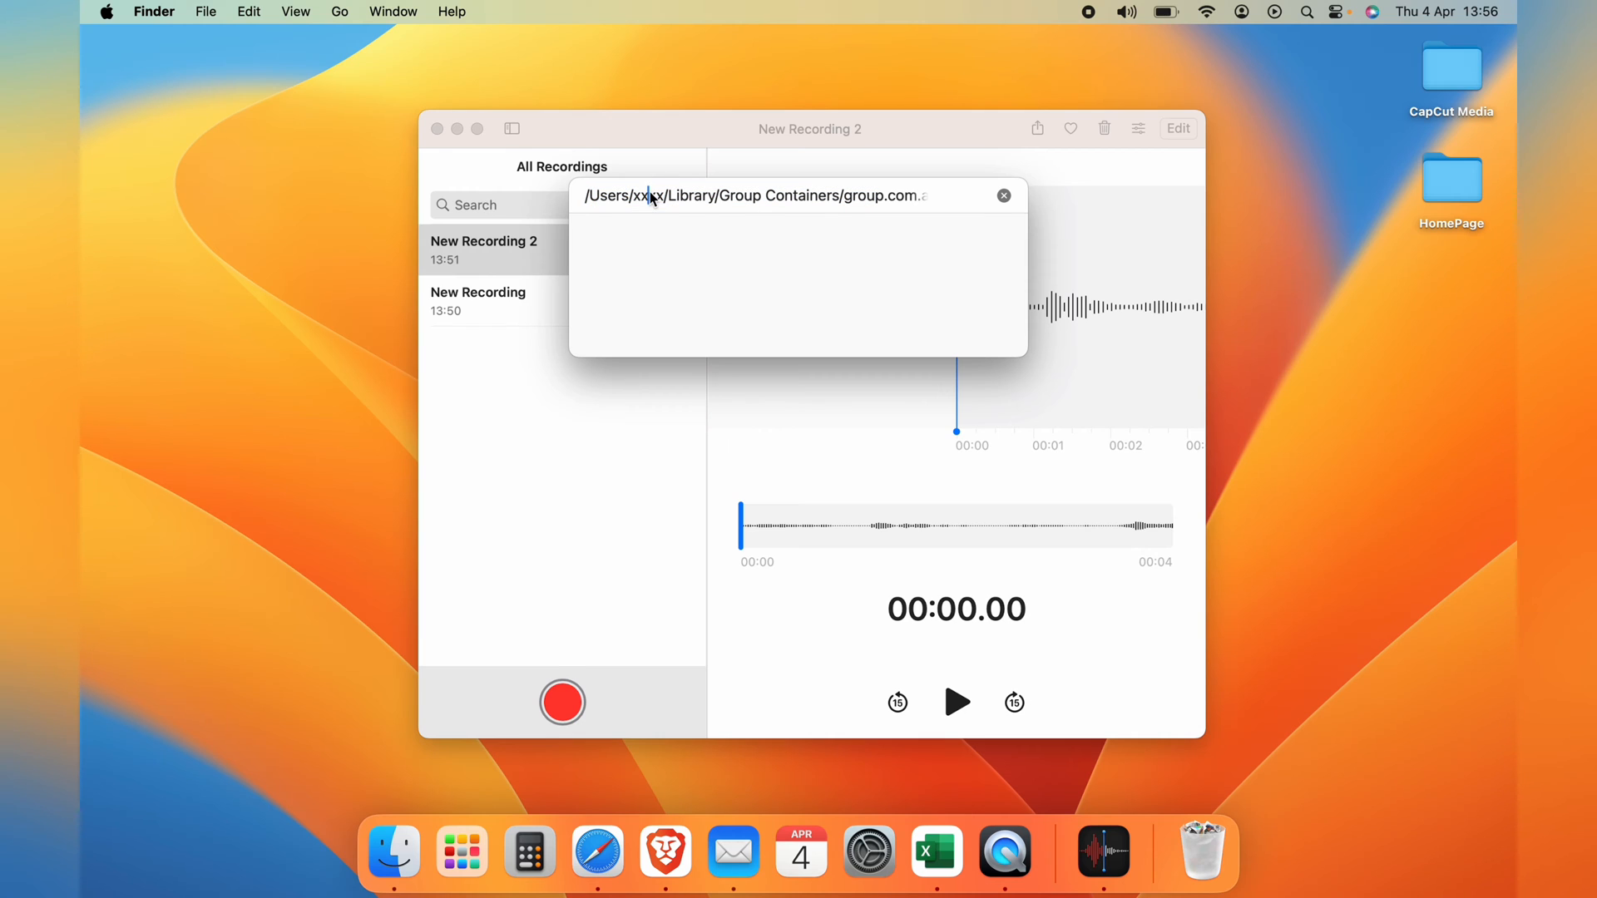
Replace the user name in the Group Containers path with 't' to reach the VoiceMemos shared folder.
double_click(644, 195)
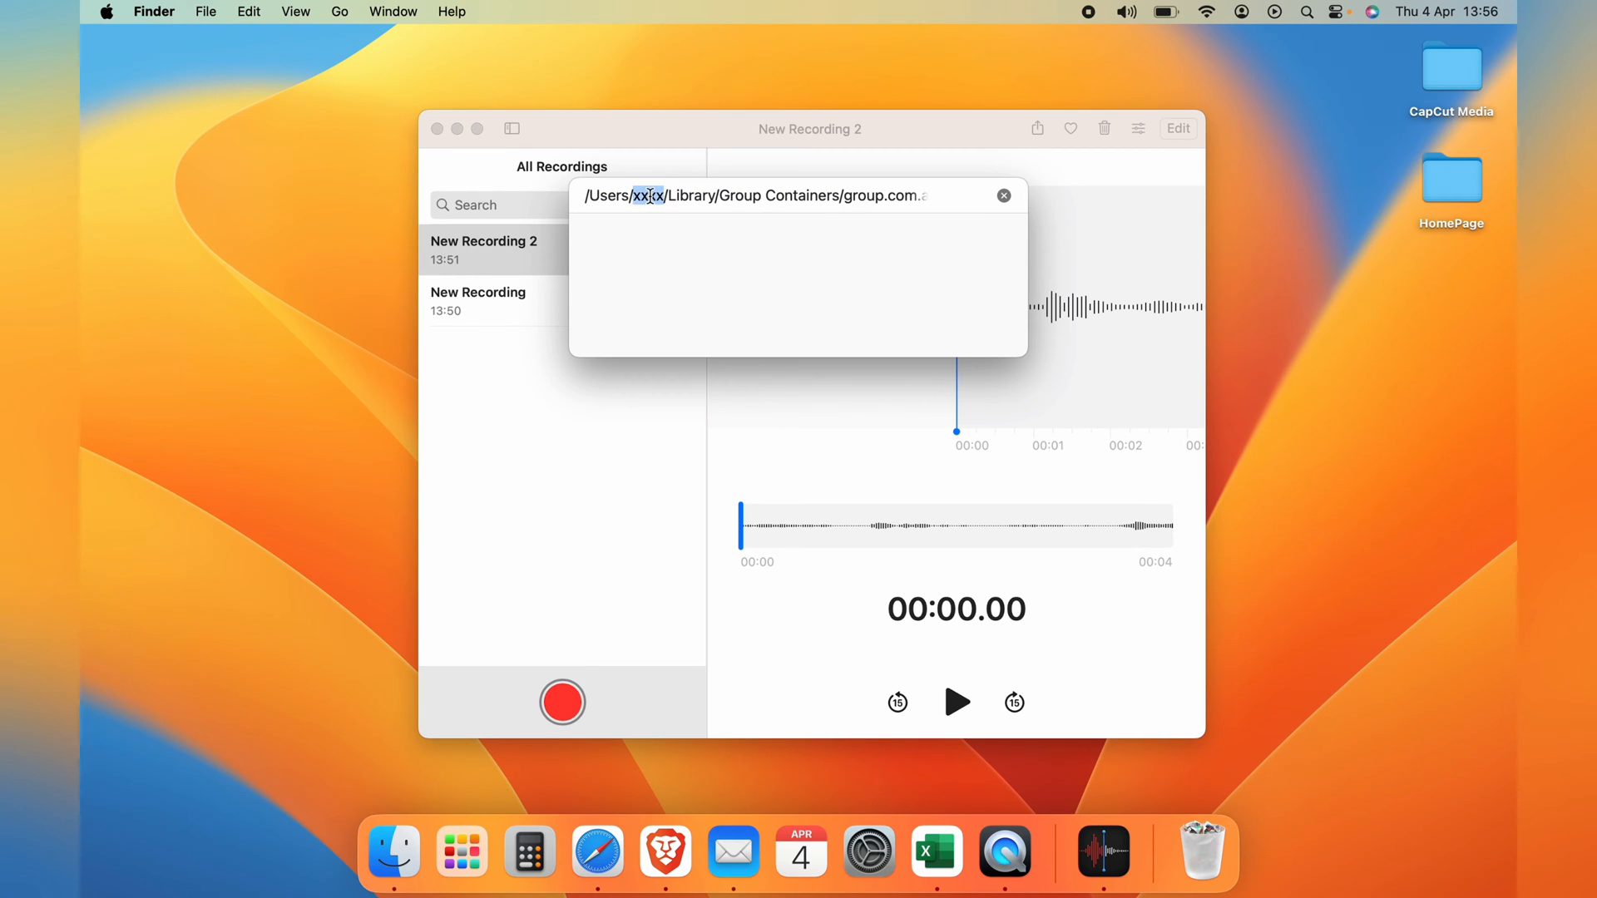
type("t")
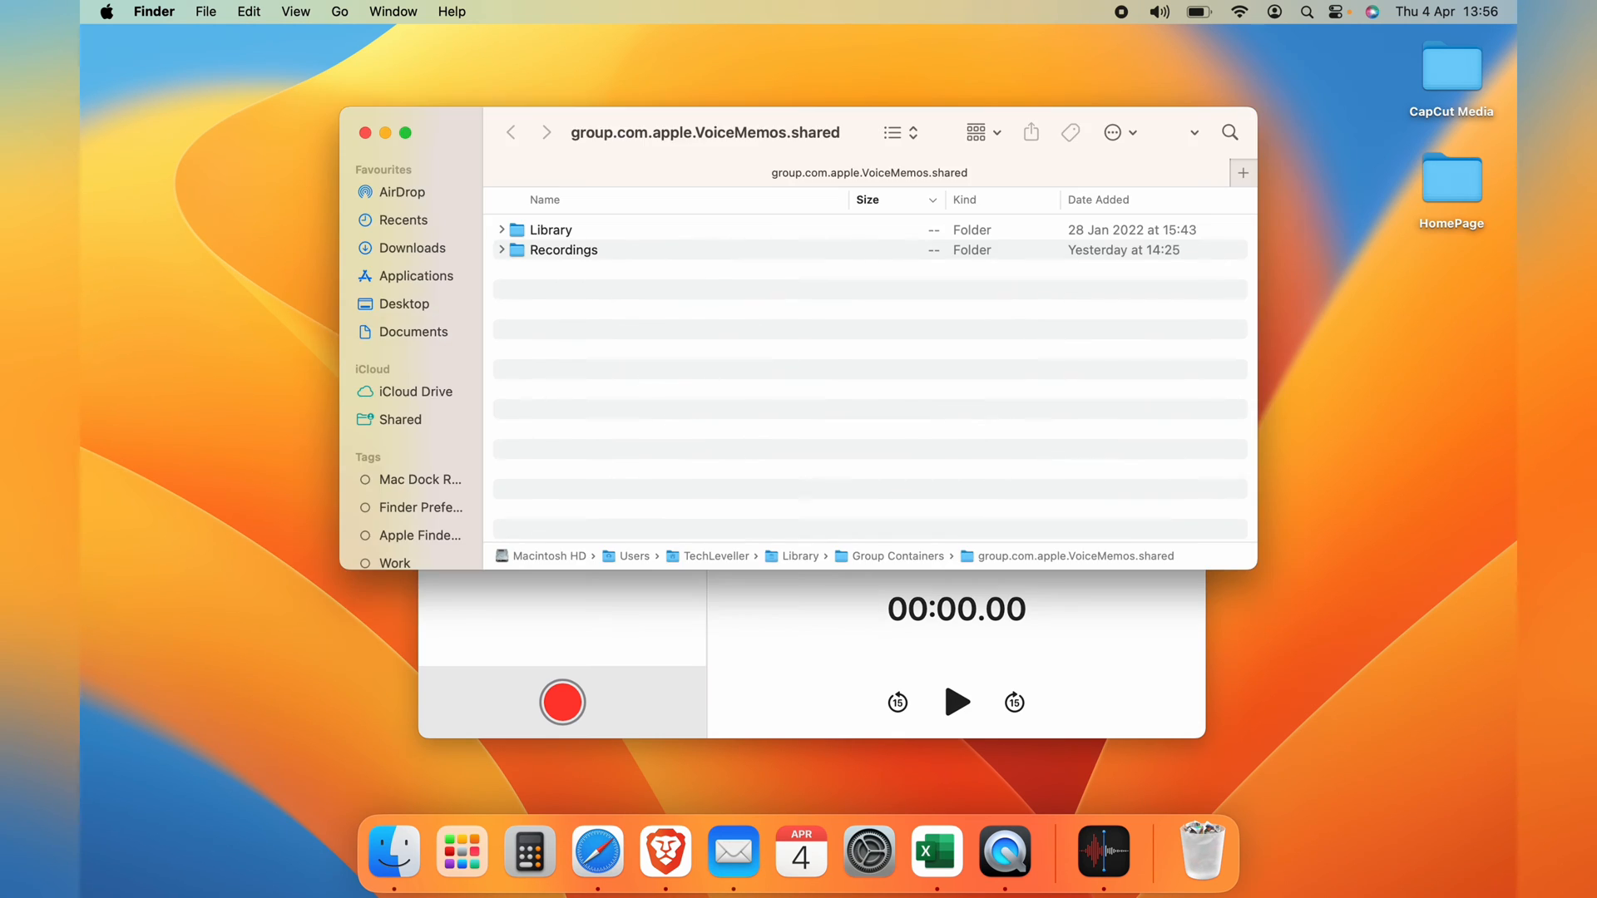
mouse_move(566, 261)
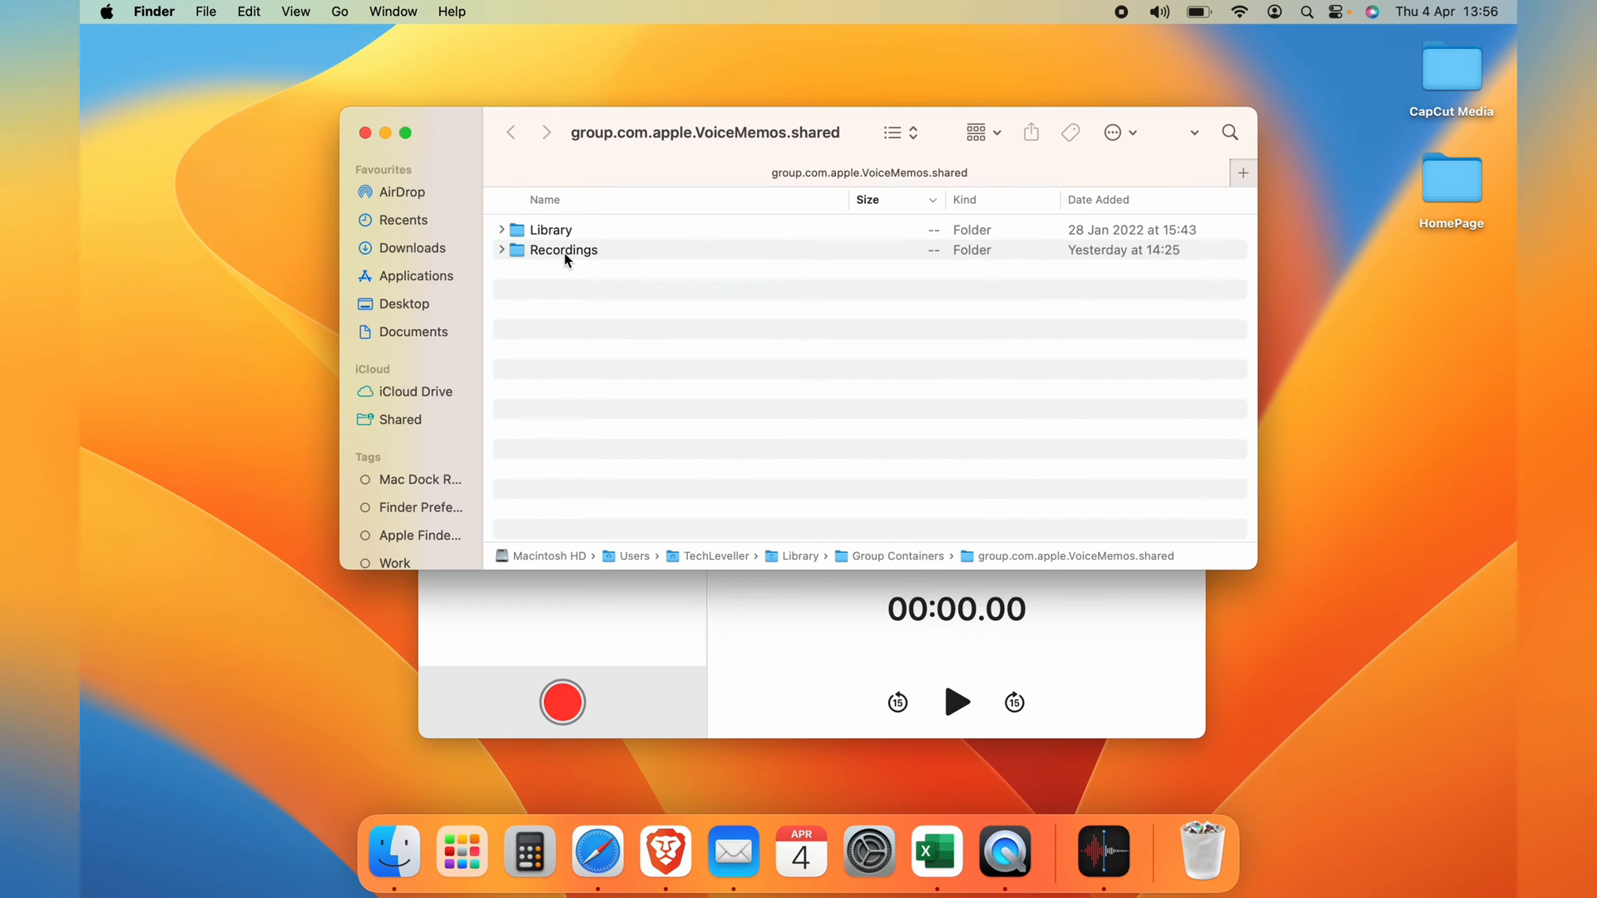
Browse the Recordings folder's m4a files and database files.
double_click(564, 249)
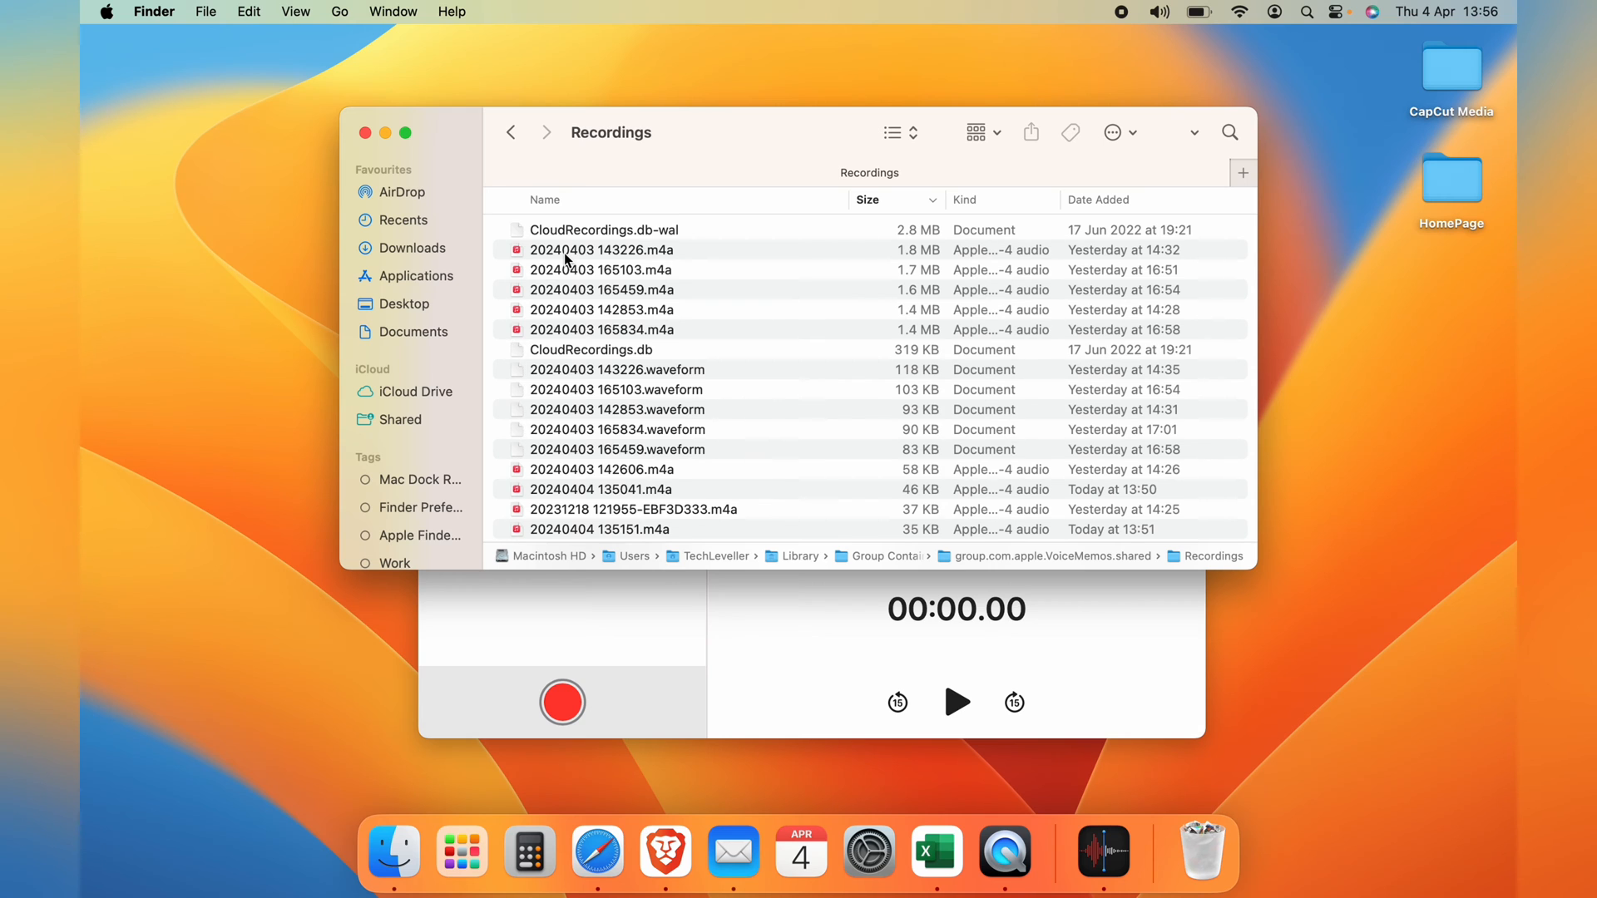
mouse_move(601, 429)
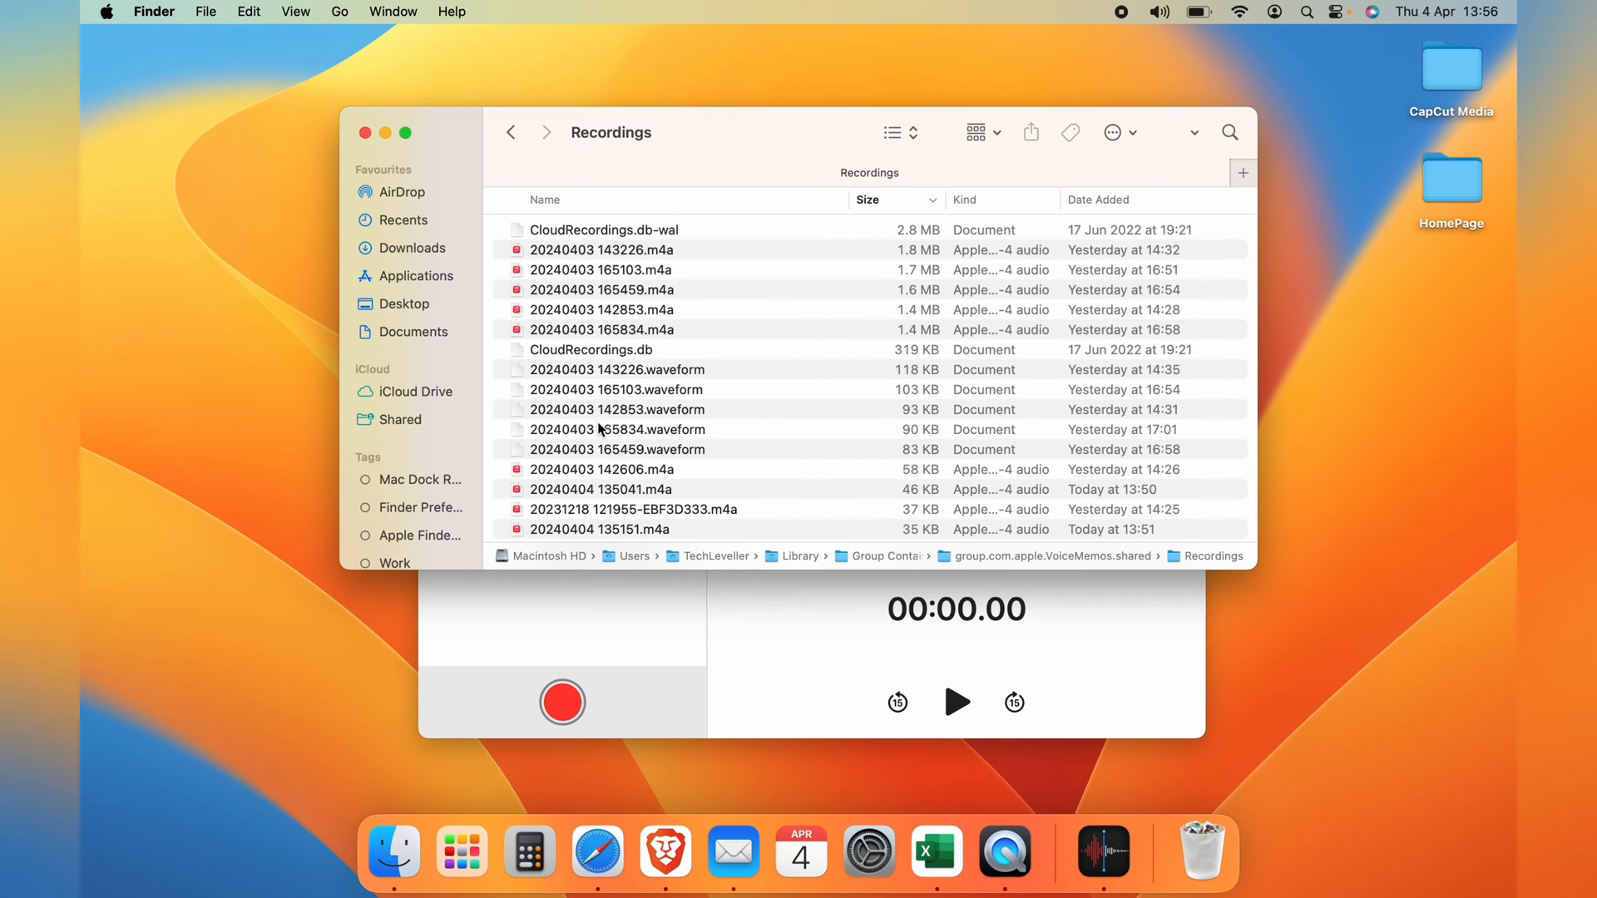
scroll("down", 3)
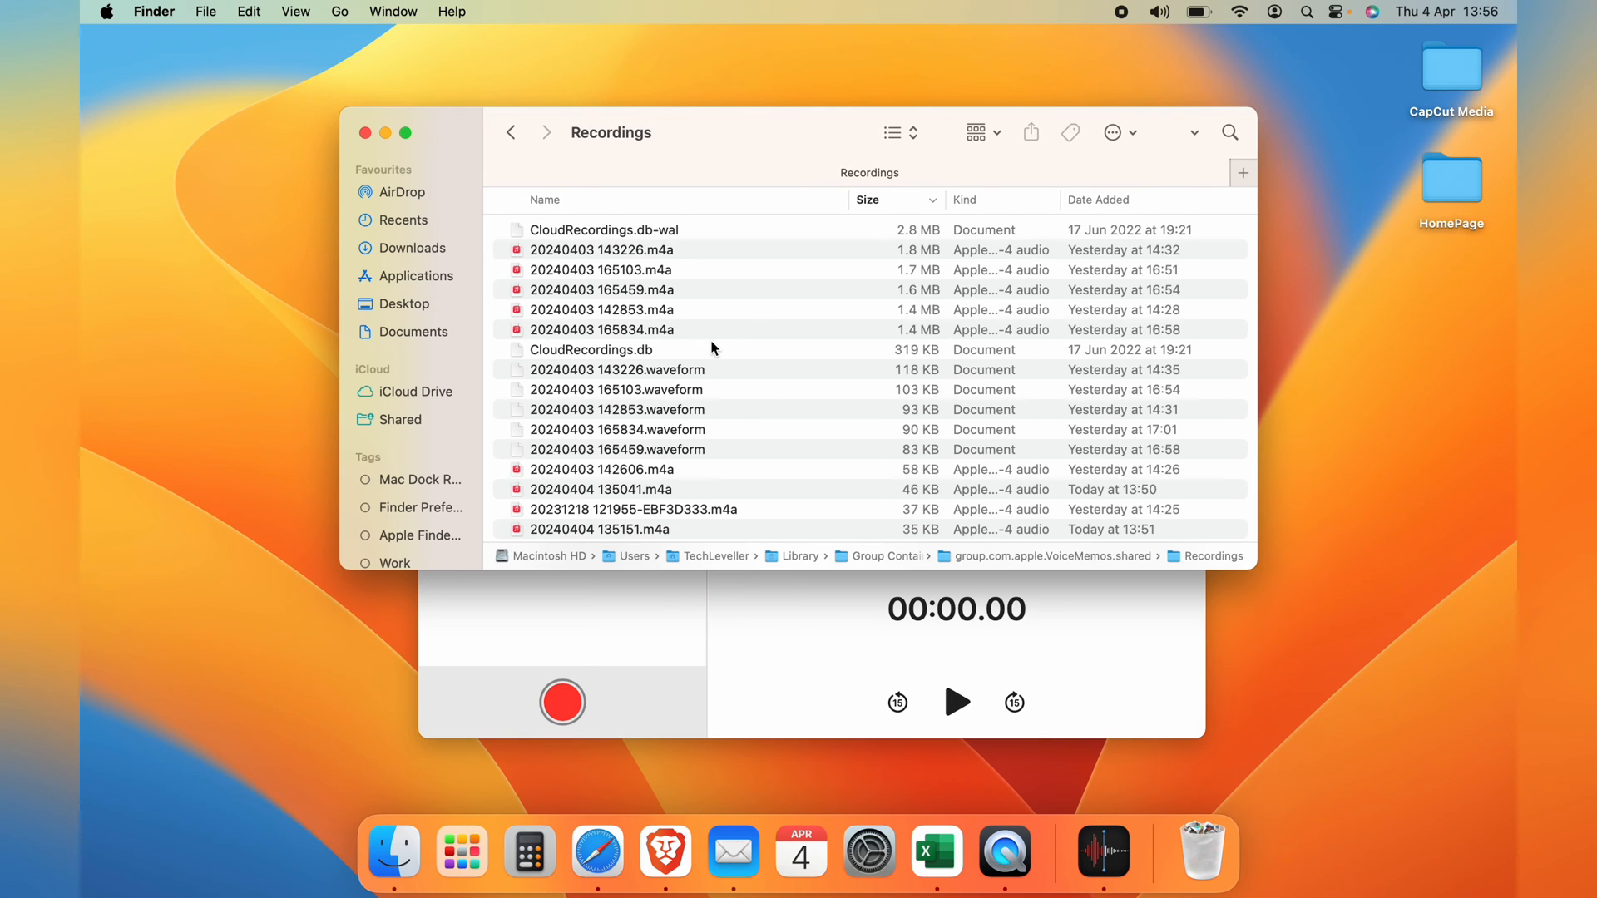
mouse_move(707, 346)
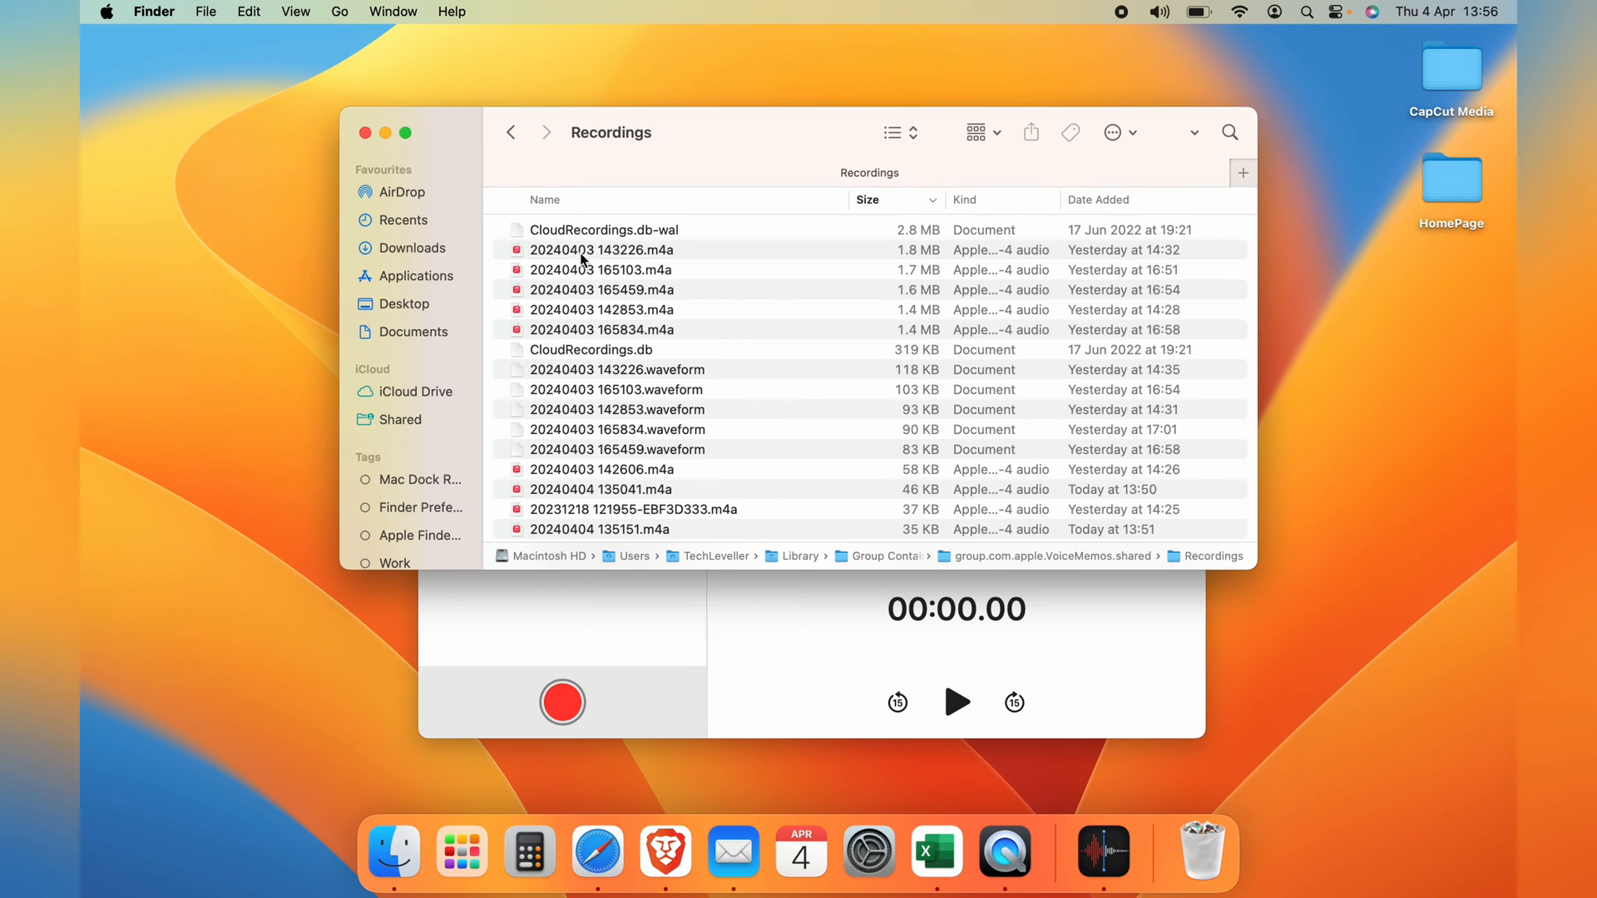
left_click(600, 249)
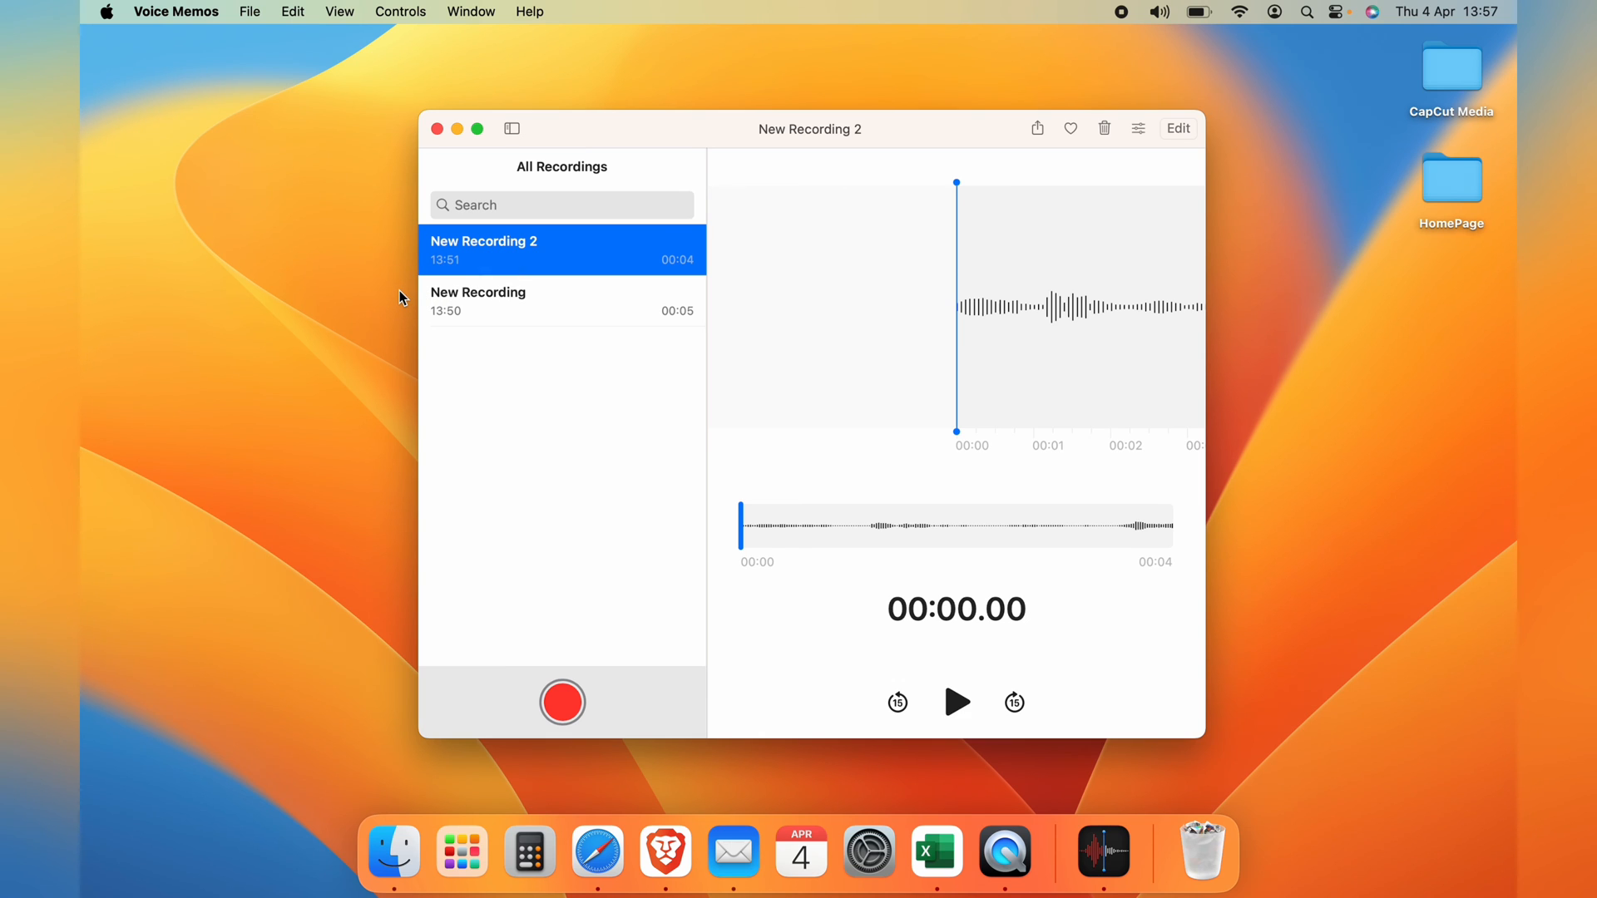
mouse_move(567, 246)
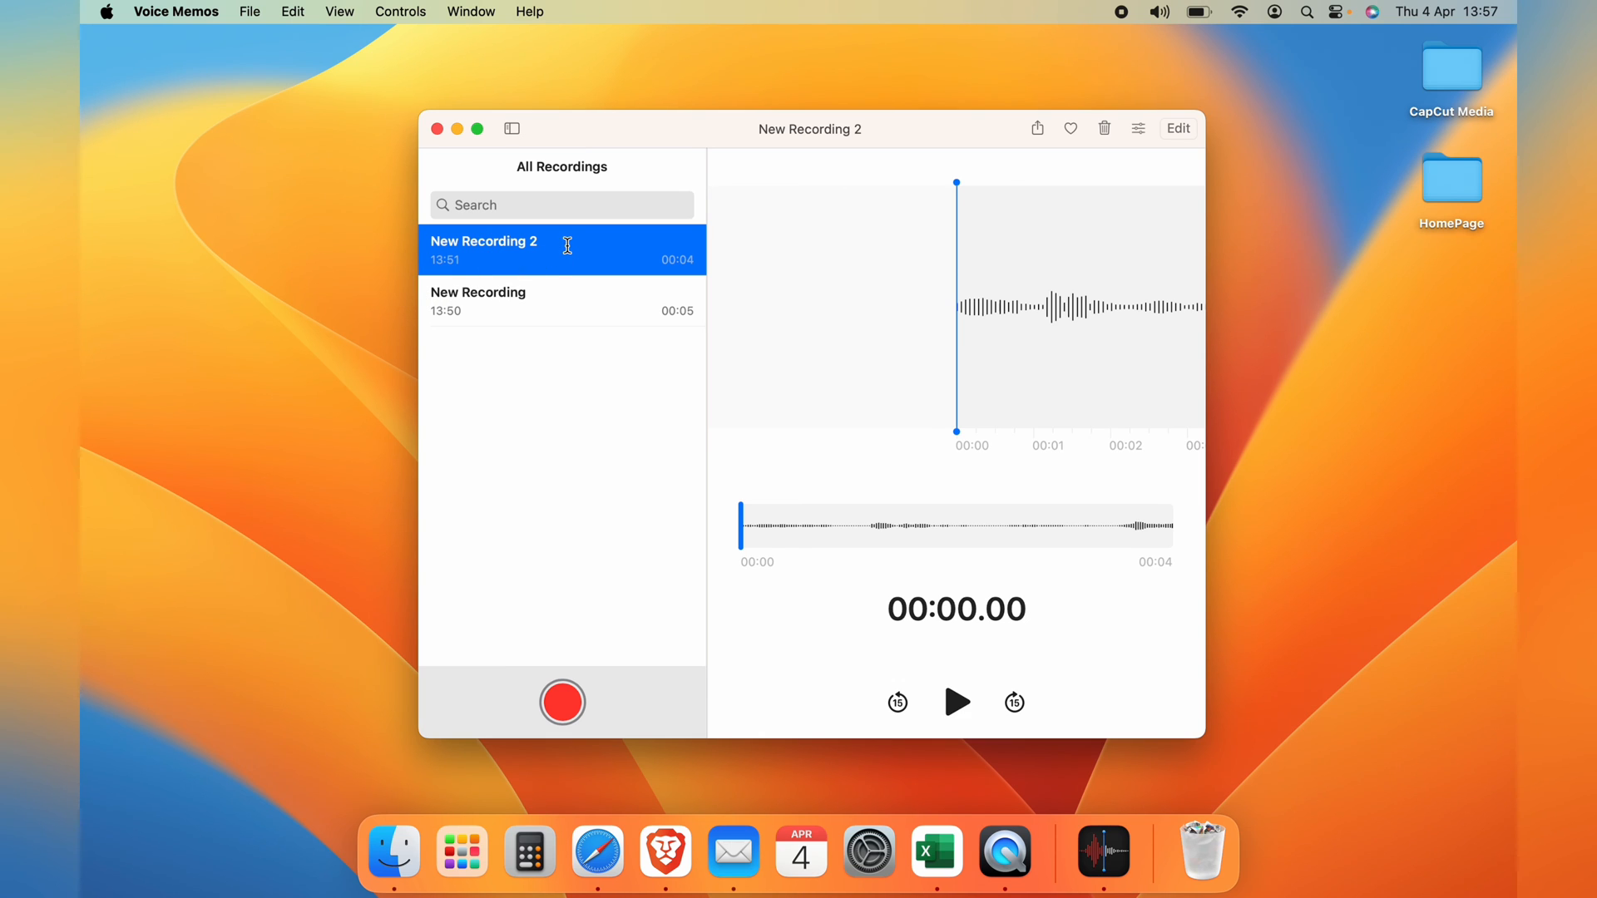
mouse_move(591, 262)
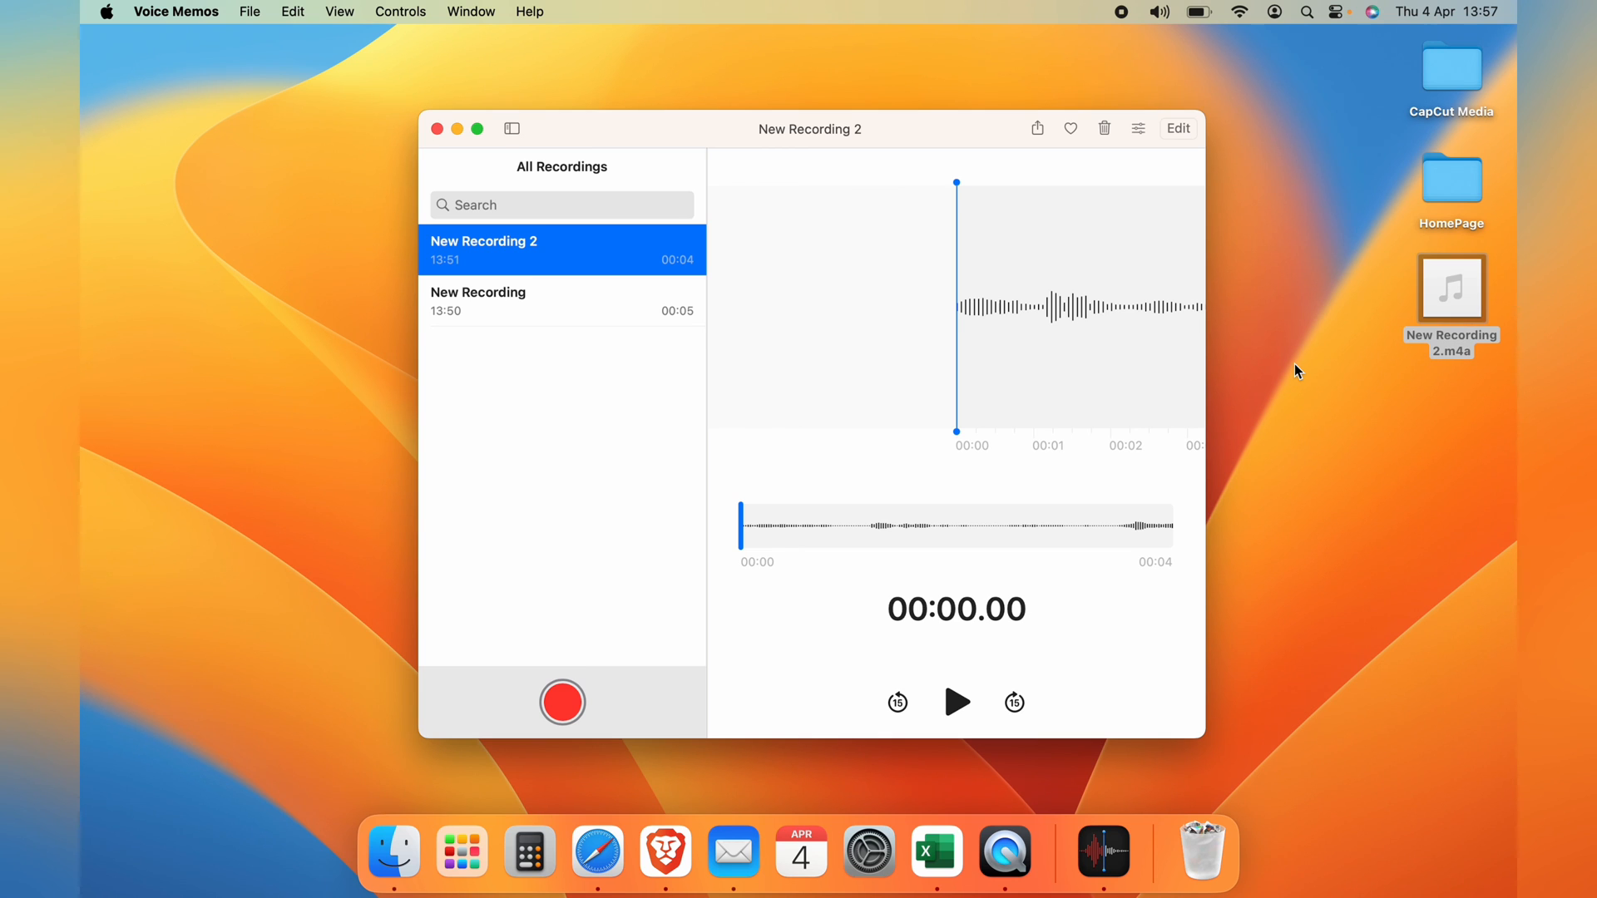
mouse_move(794, 404)
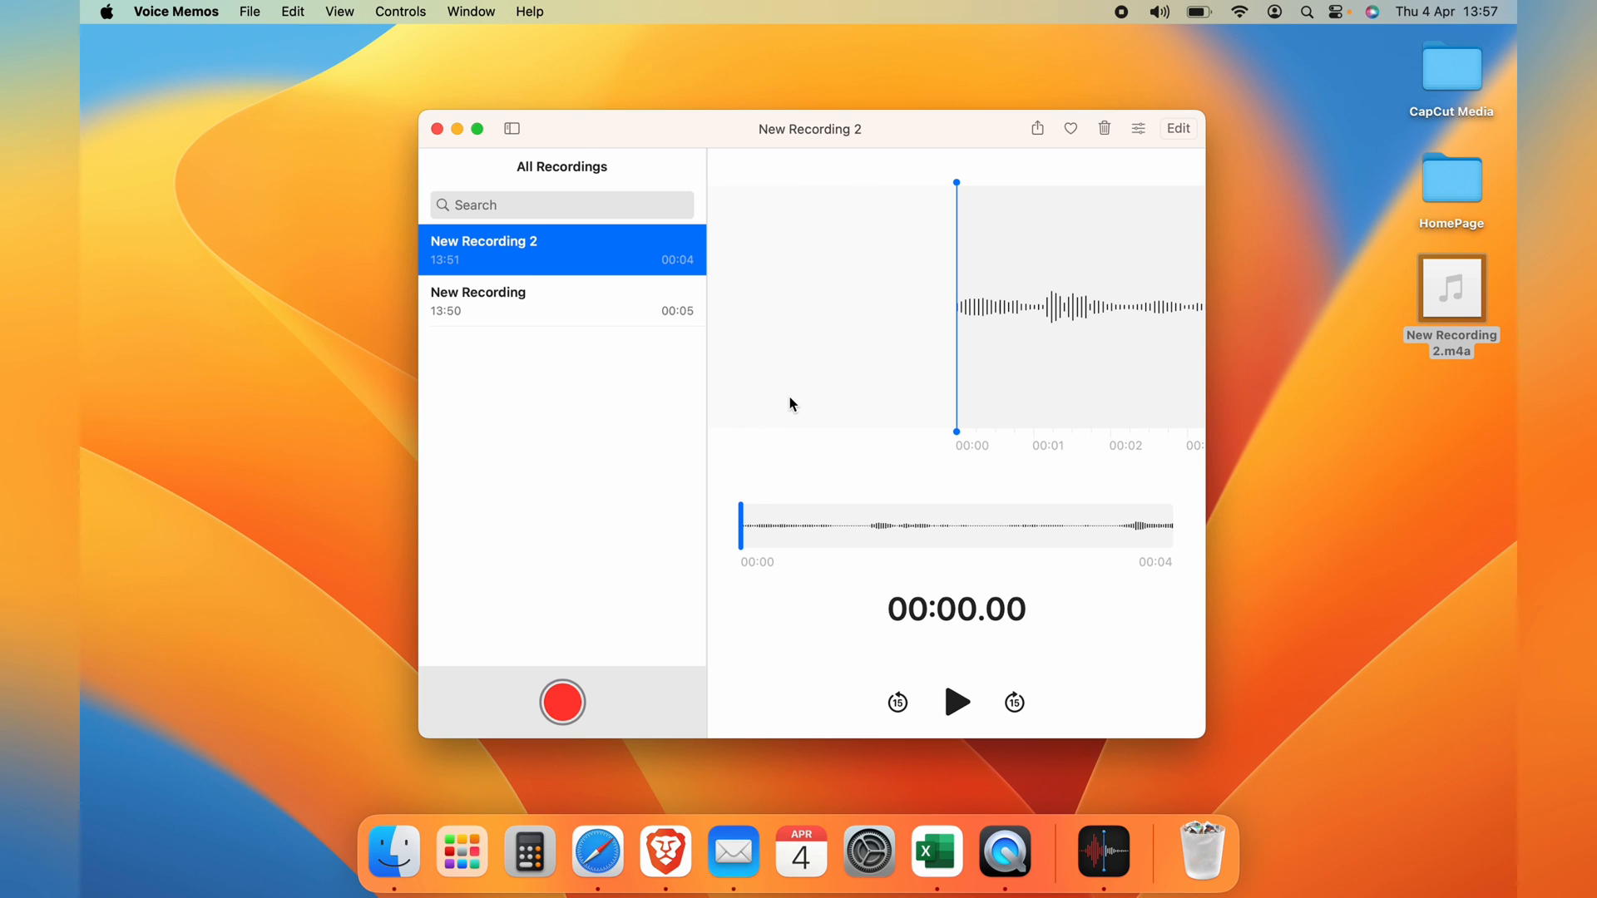
mouse_move(587, 382)
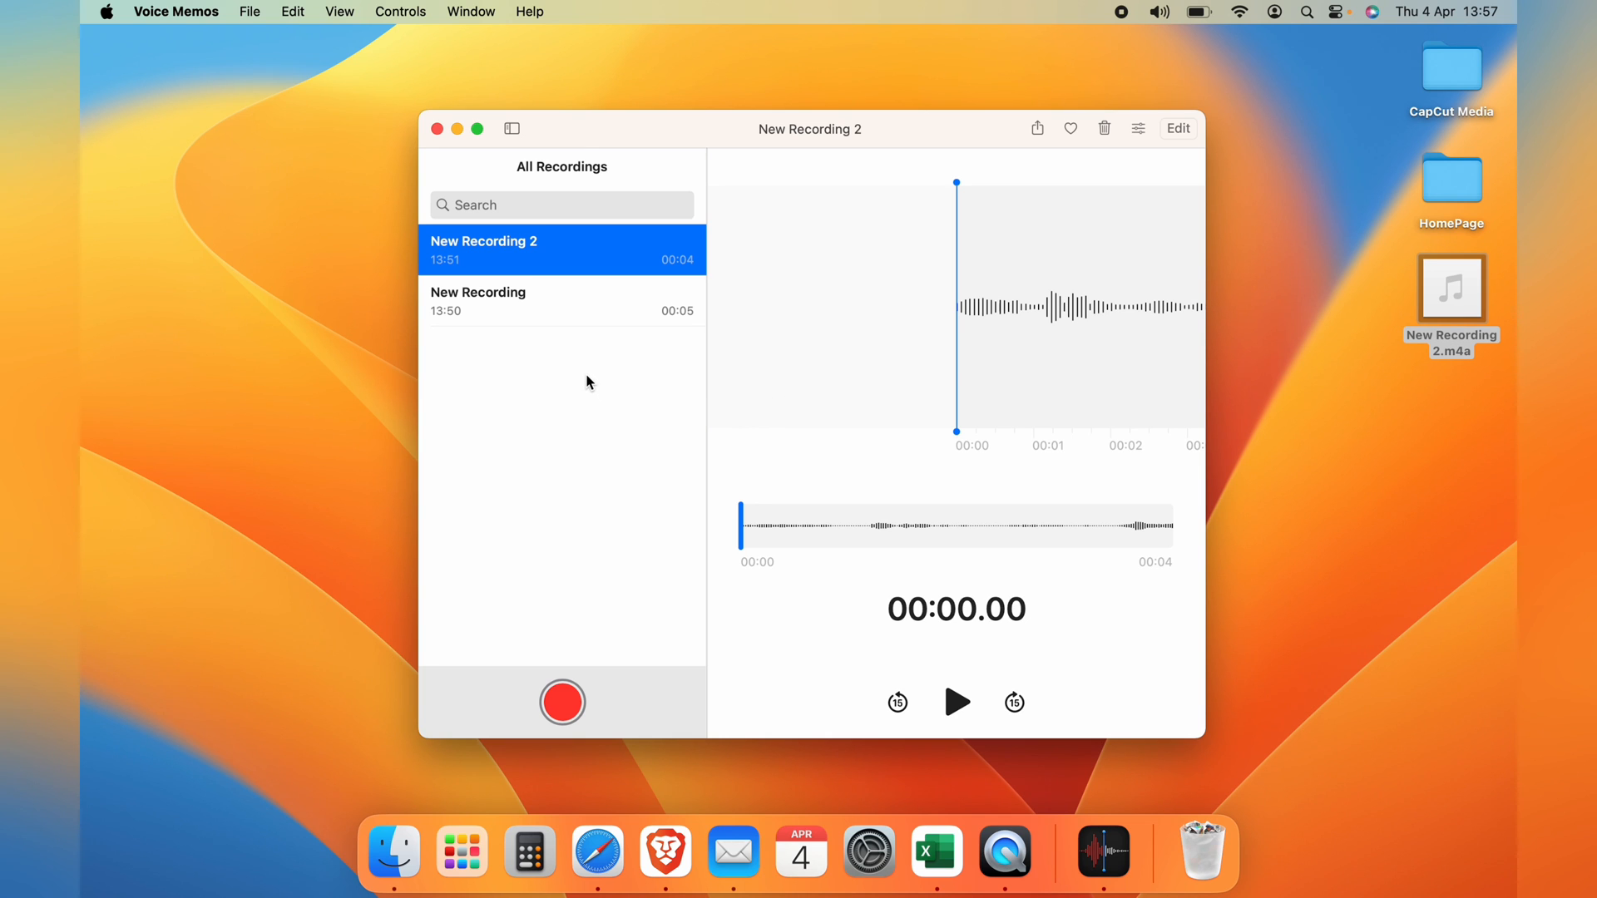